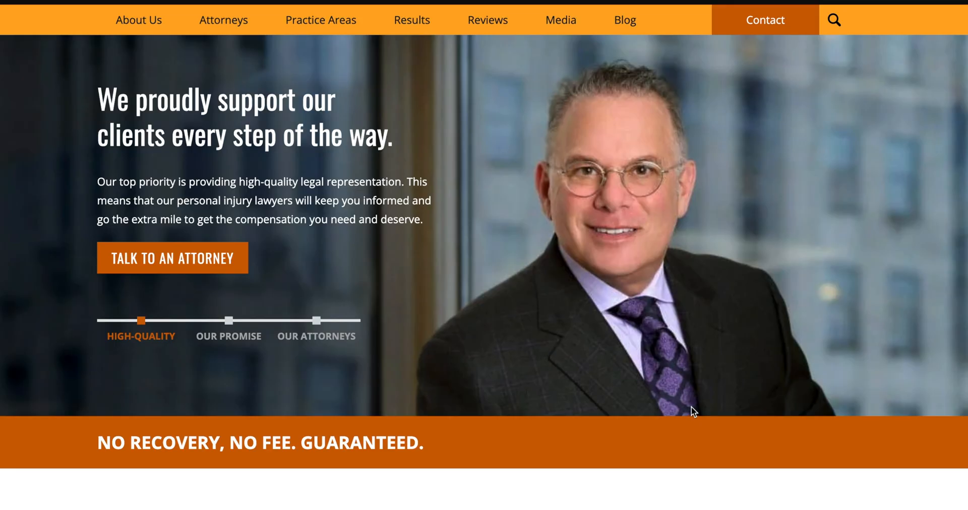
# Narrow the Google video results to the steinberglawfirm.com source, showing the 0:23 video first
pyautogui.scroll(-3)
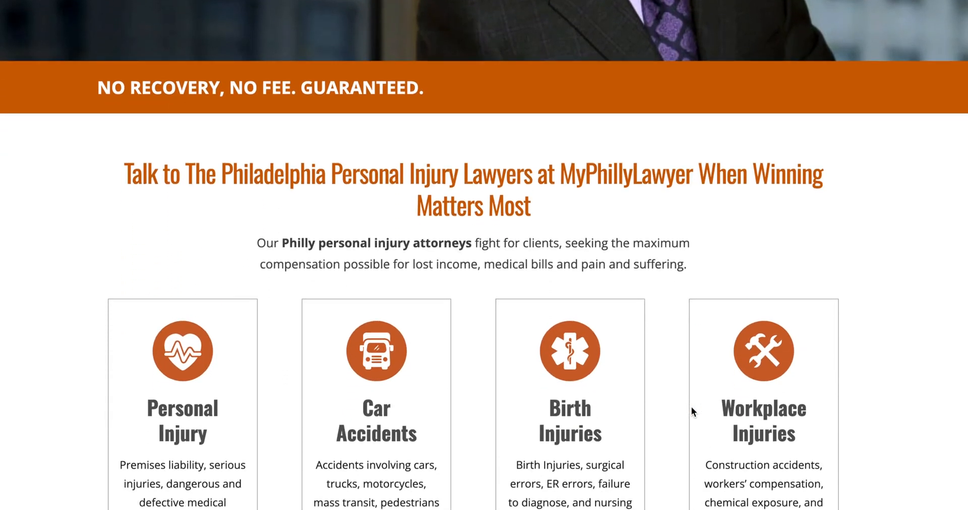
pyautogui.scroll(-3)
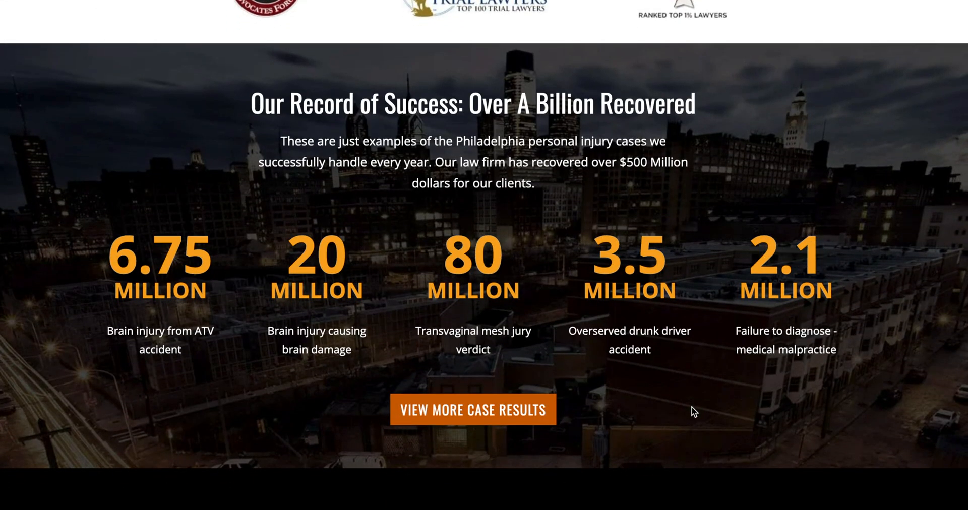
pyautogui.scroll(-3)
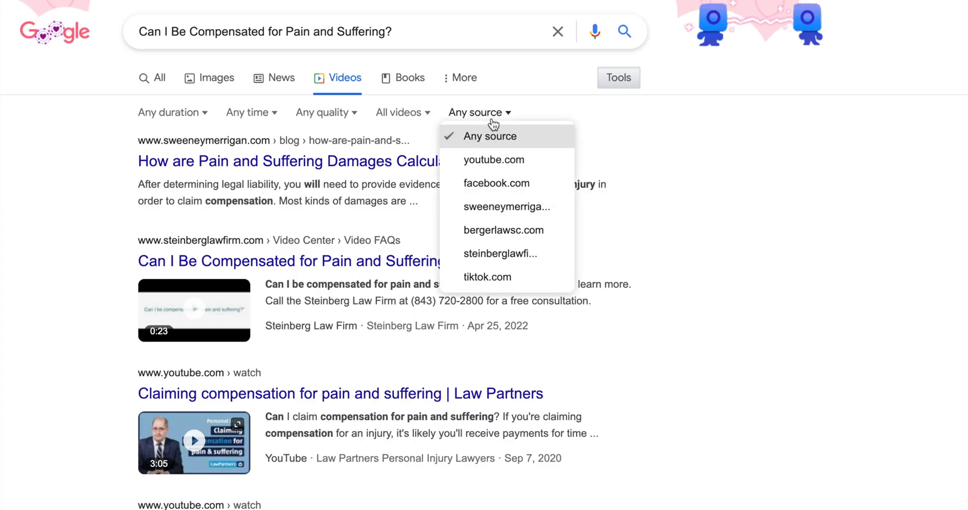
pyautogui.moveTo(522, 264)
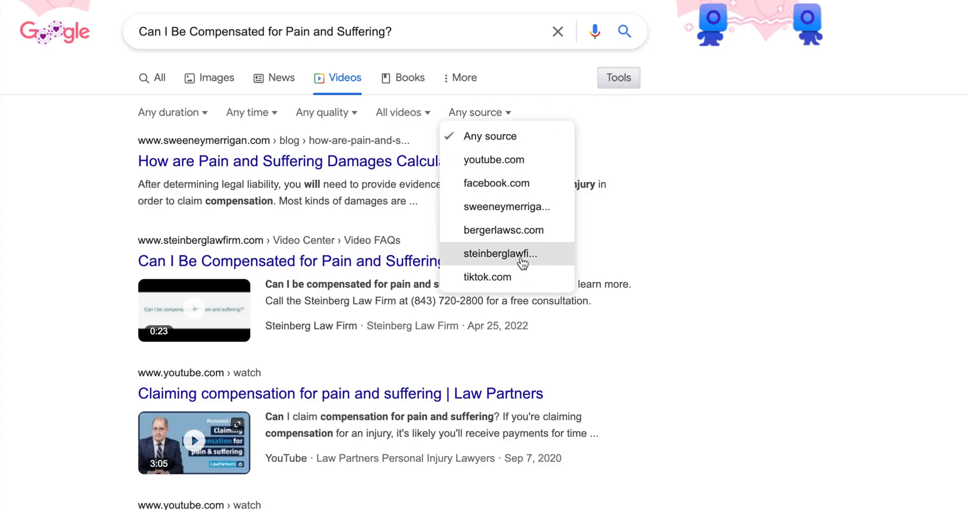
pyautogui.click(500, 254)
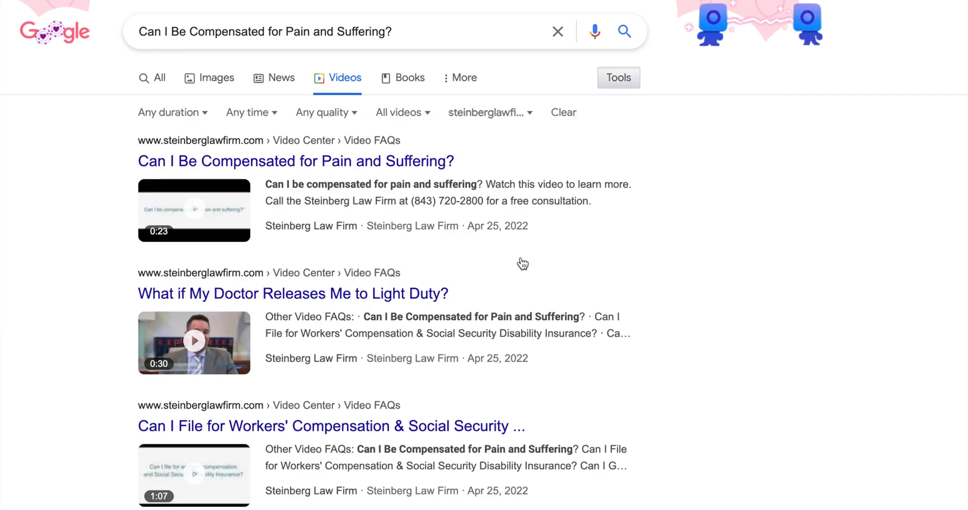
pyautogui.click(294, 161)
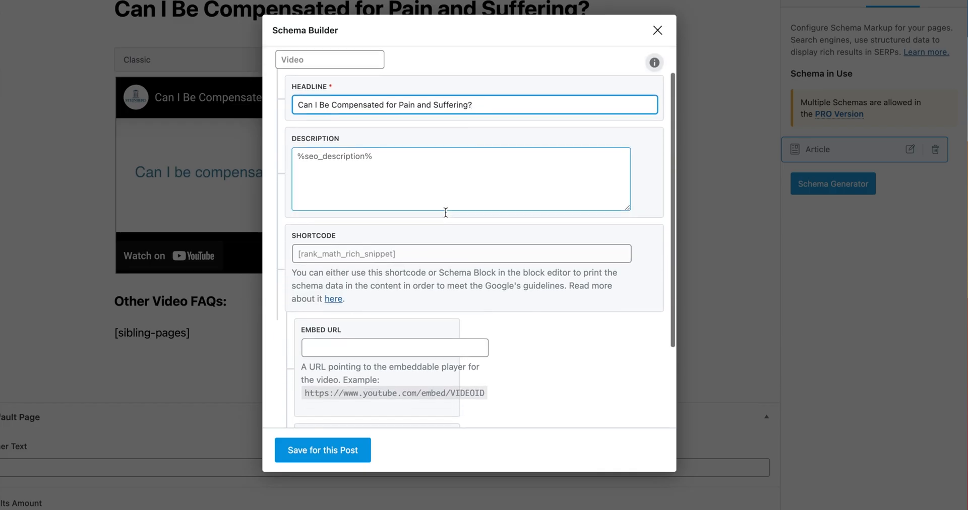
pyautogui.scroll(-3)
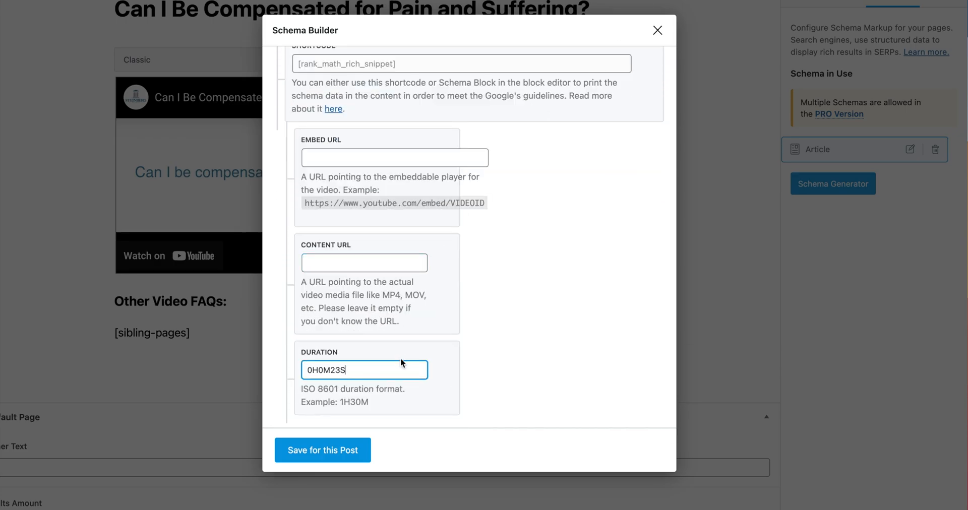
pyautogui.moveTo(387, 369)
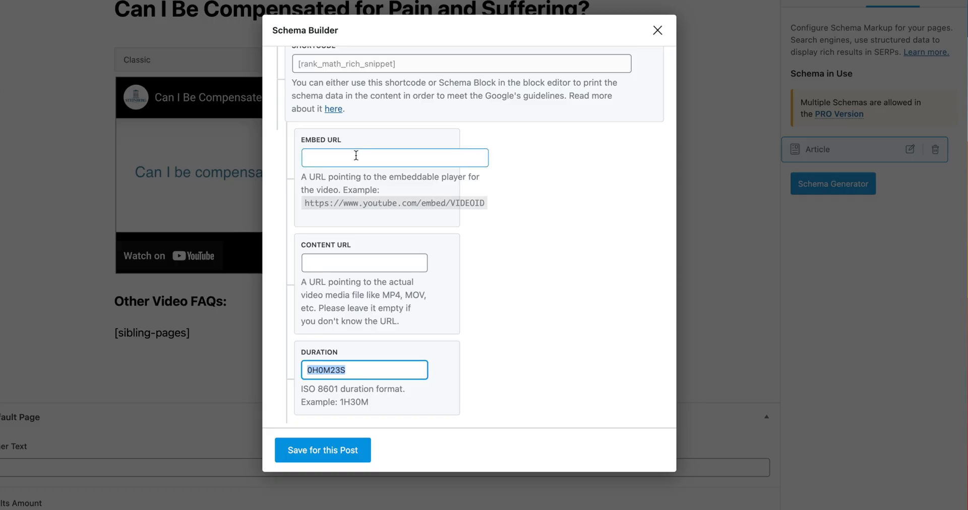
pyautogui.write('https://www.youtube.com/watch?v=CoriNHNGf')
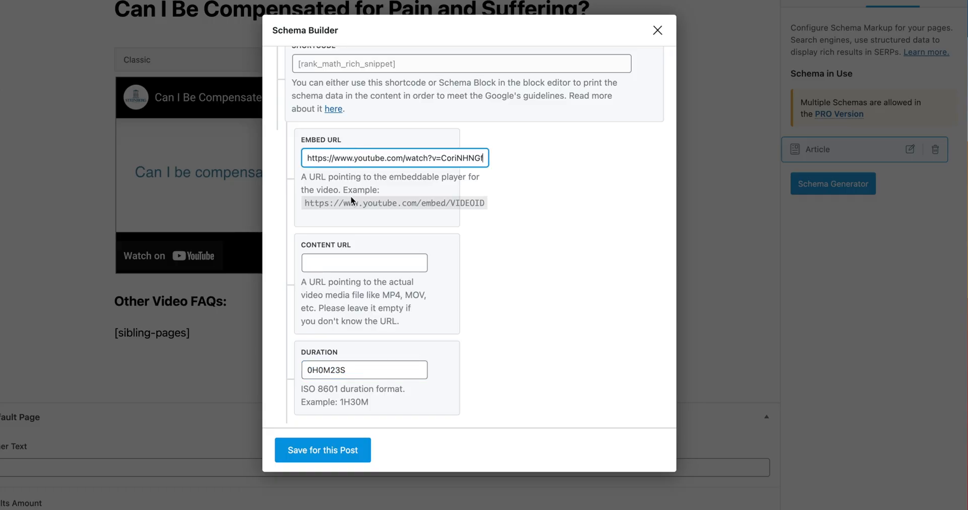